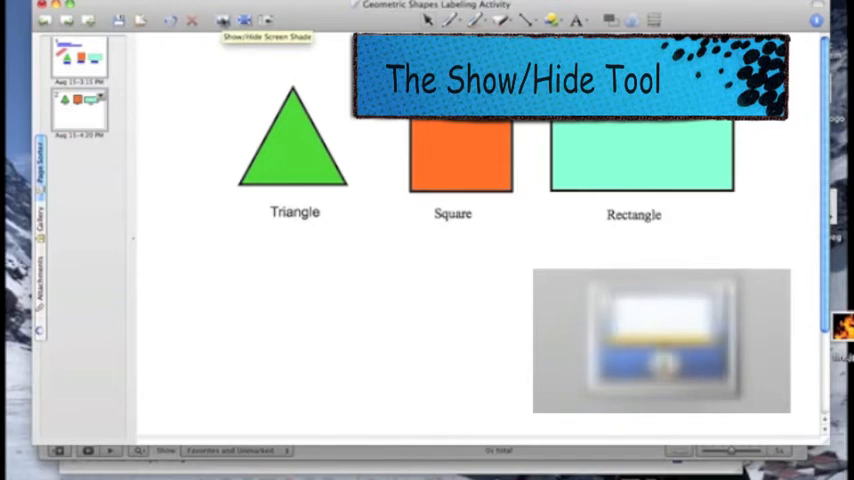
Step: Turn on the screen shade so the triangle, square and rectangle labels are hidden
{"action": "left_click", "coordinate": [222, 20]}
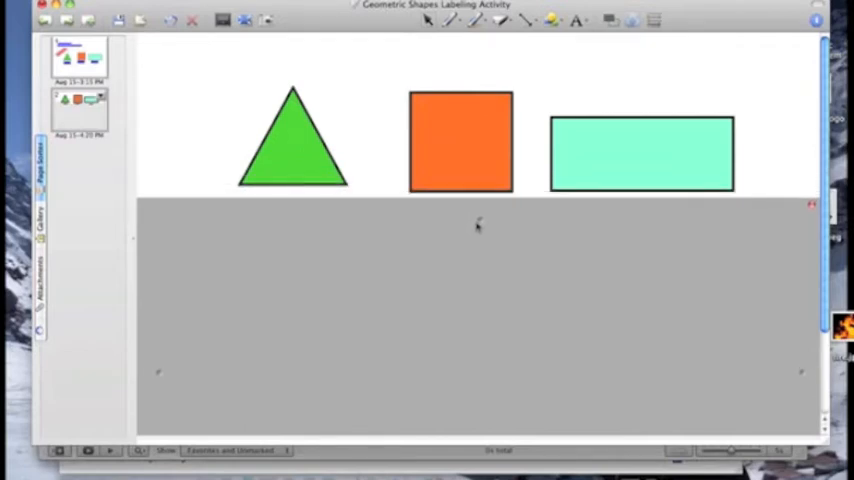
{"action": "mouse_move", "coordinate": [480, 224]}
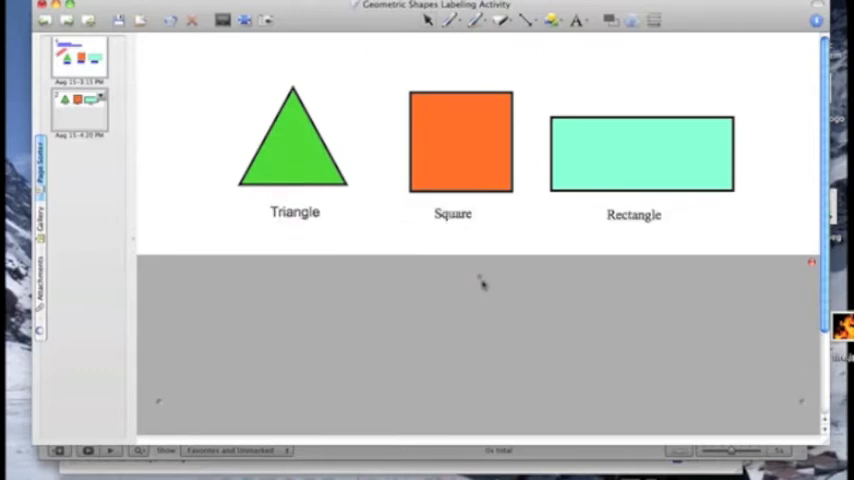
{"action": "mouse_move", "coordinate": [170, 384]}
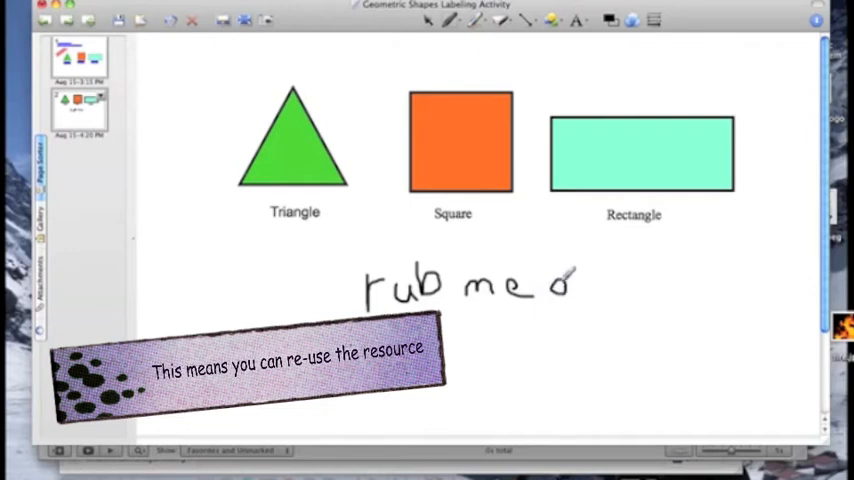
Step: Handwrite 'rub me out' beneath the shapes with the pen
{"action": "left_click_drag", "start_coordinate": [576, 284], "coordinate": [610, 290]}
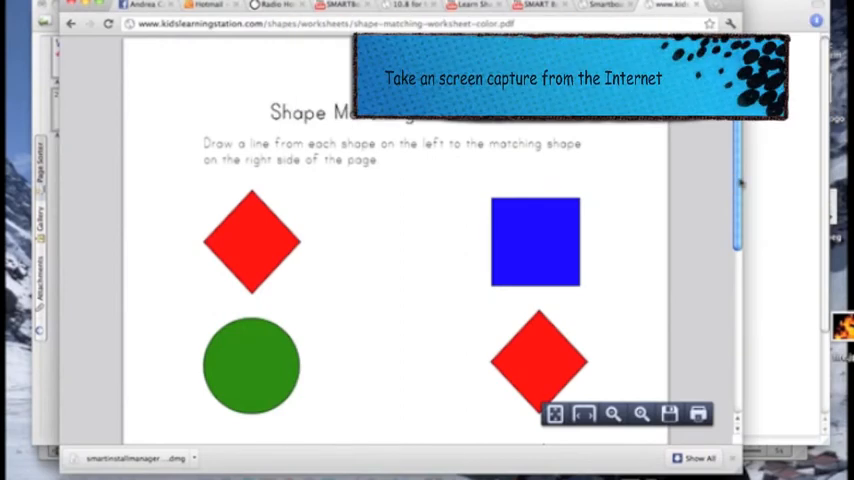
Step: Scroll the shape-matching worksheet PDF to show its diamonds, square and circle
{"action": "scroll", "scroll_direction": "down", "scroll_amount": 3}
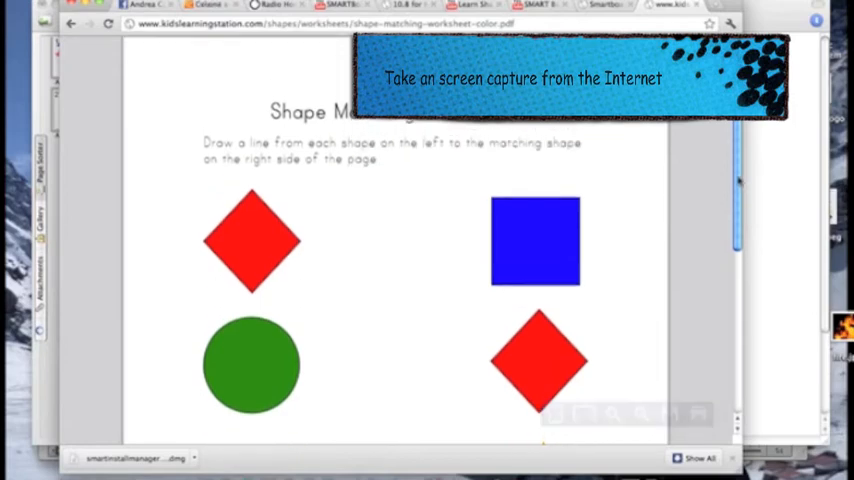
{"action": "mouse_move", "coordinate": [780, 216]}
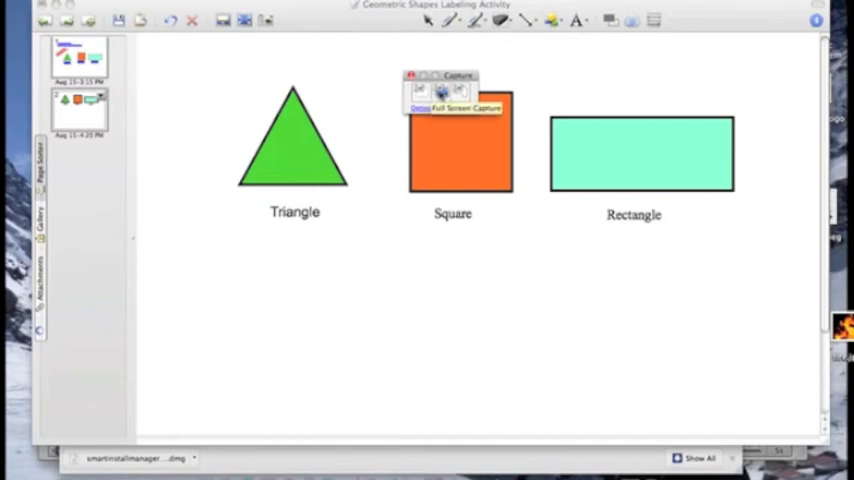
{"action": "mouse_move", "coordinate": [462, 90]}
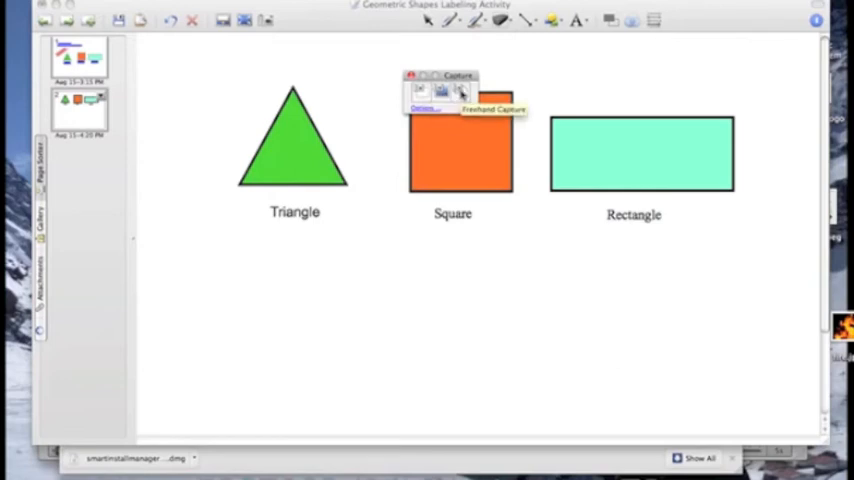
{"action": "mouse_move", "coordinate": [392, 280]}
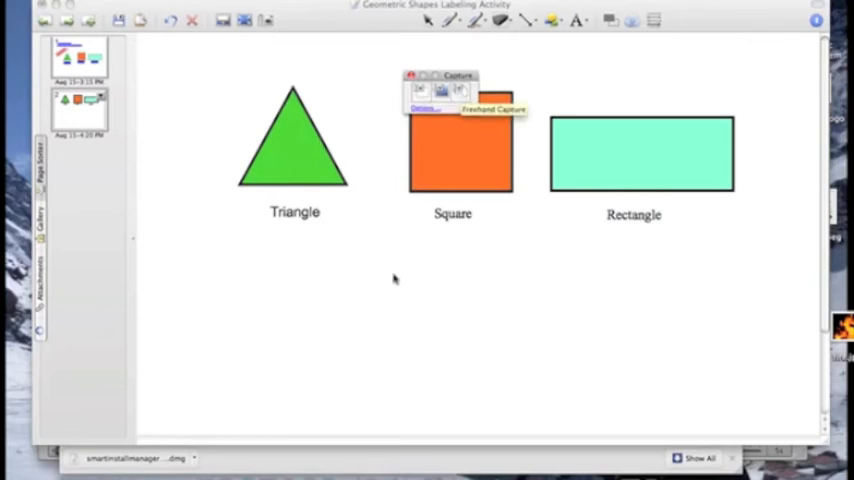